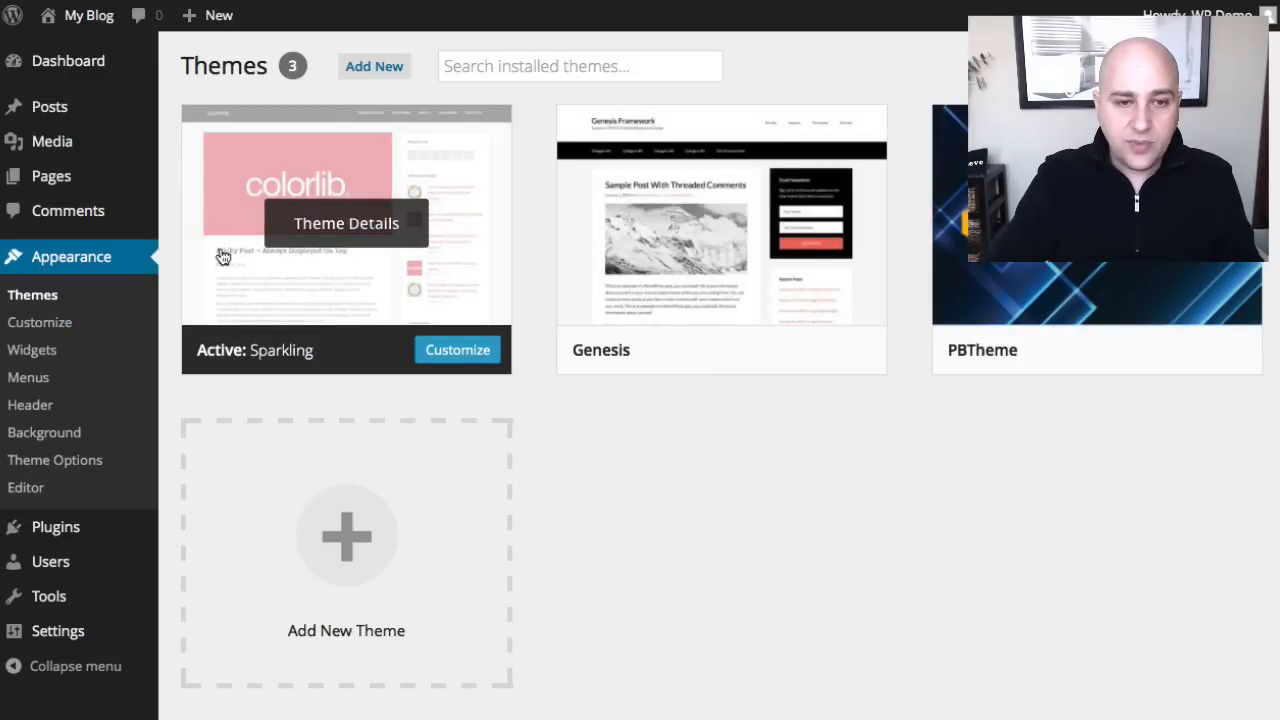
{"action": "mouse_move", "coordinate": [224, 122]}
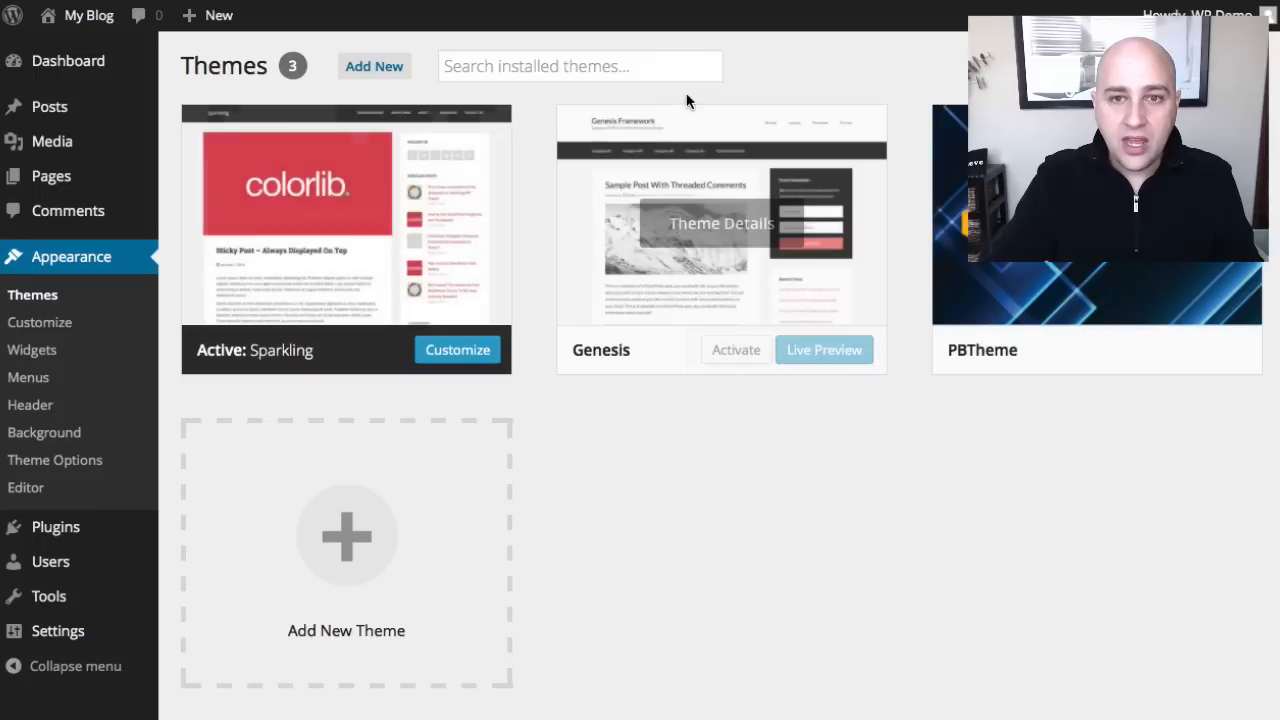
{"action": "mouse_move", "coordinate": [56, 528]}
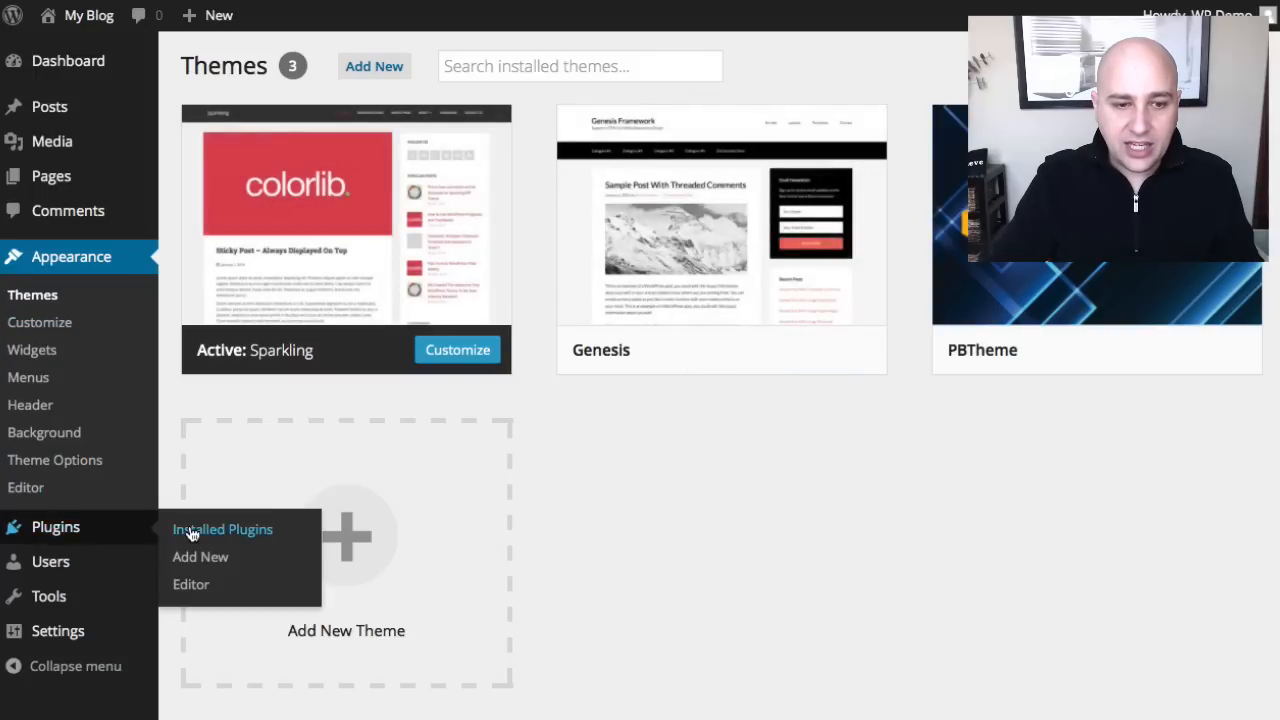
{"action": "mouse_move", "coordinate": [200, 556]}
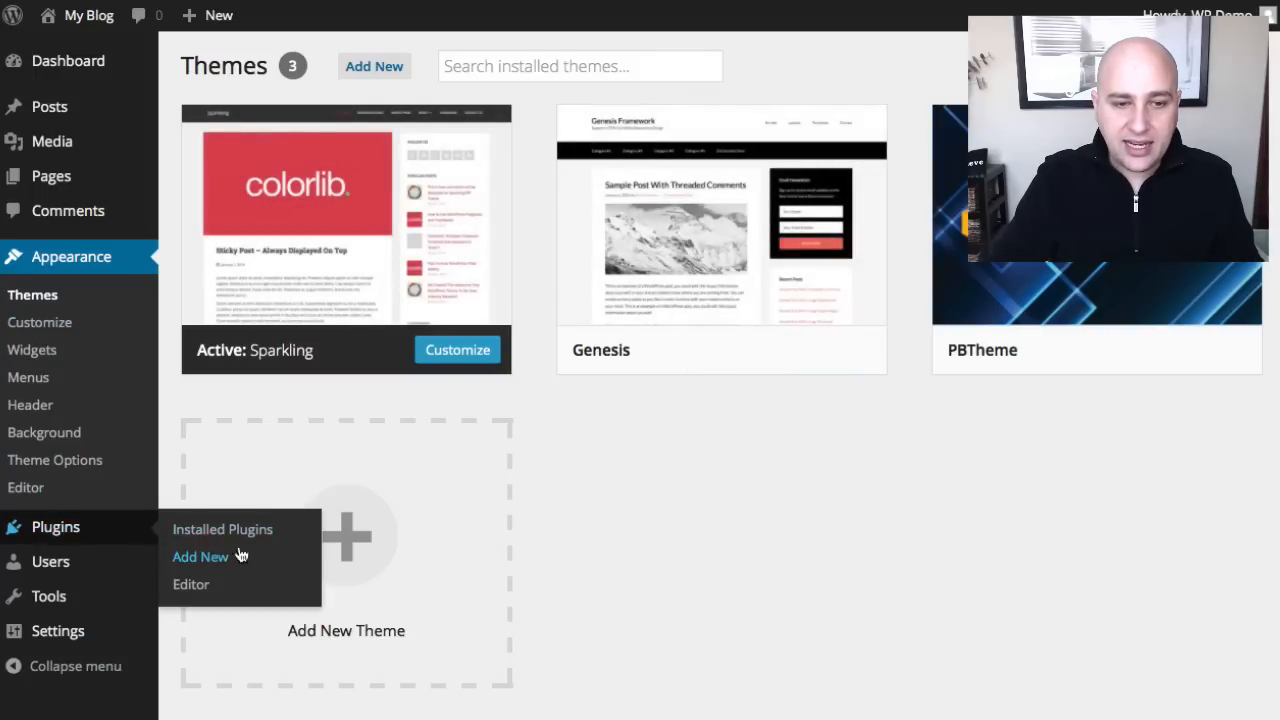
Search Add Plugins for child theme plugins and start installing One-Click Child Theme
{"action": "left_click", "coordinate": [200, 556]}
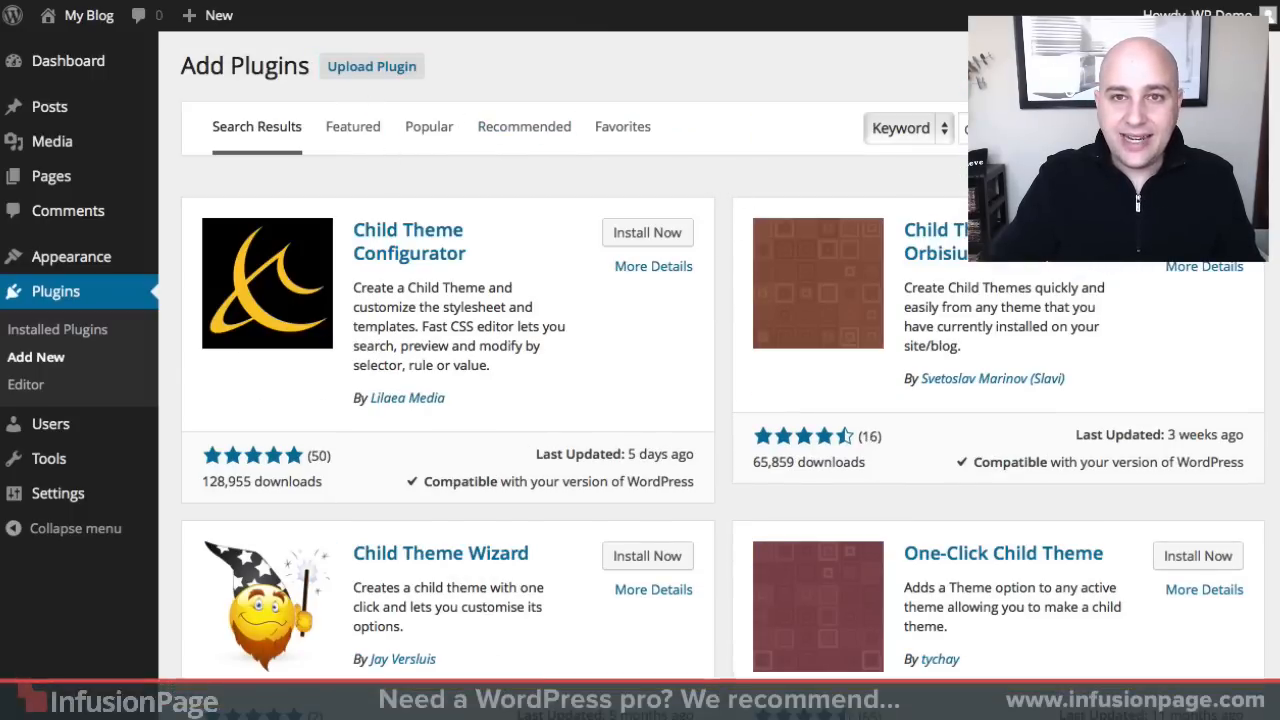
{"action": "mouse_move", "coordinate": [720, 136]}
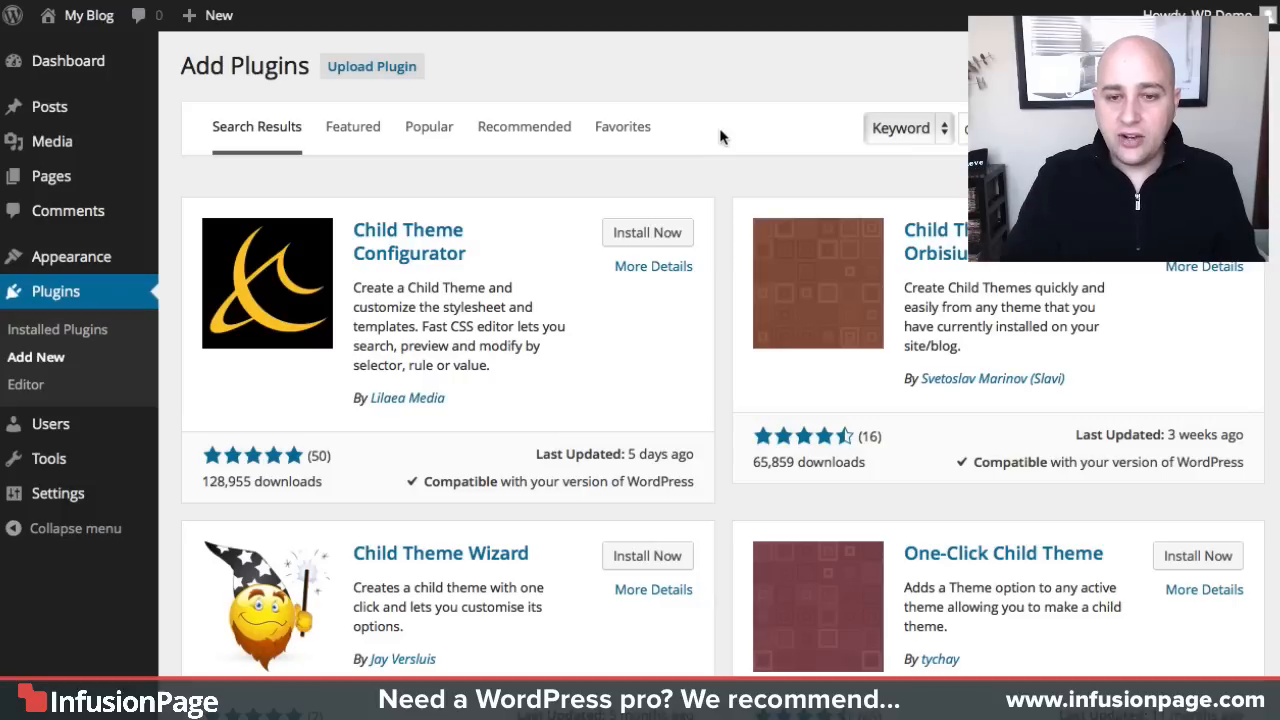
{"action": "mouse_move", "coordinate": [368, 252]}
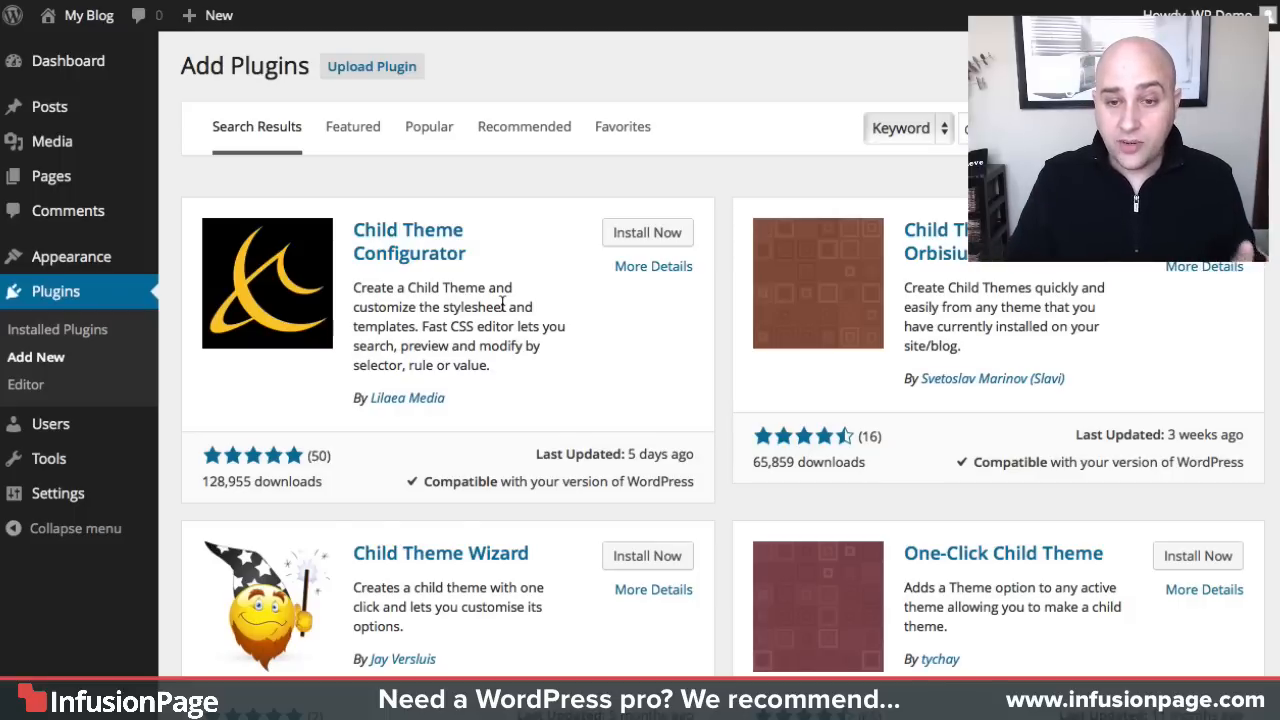
{"action": "mouse_move", "coordinate": [994, 604]}
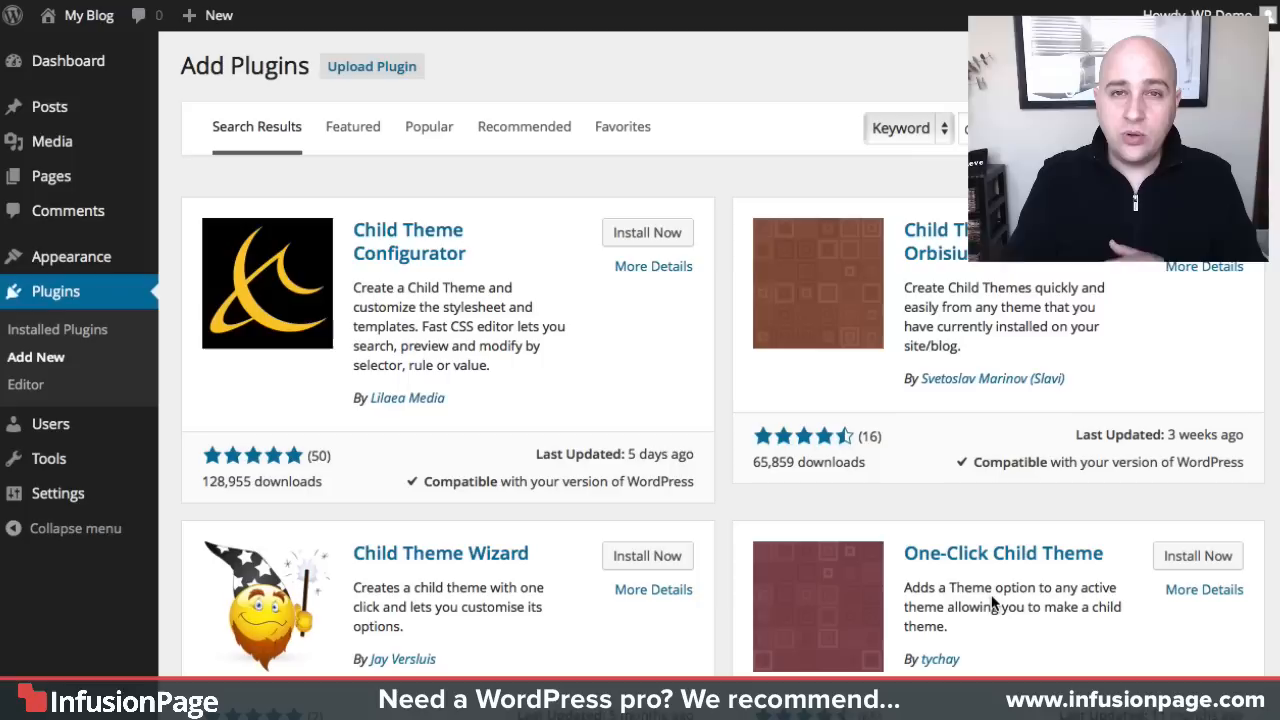
{"action": "mouse_move", "coordinate": [1096, 574]}
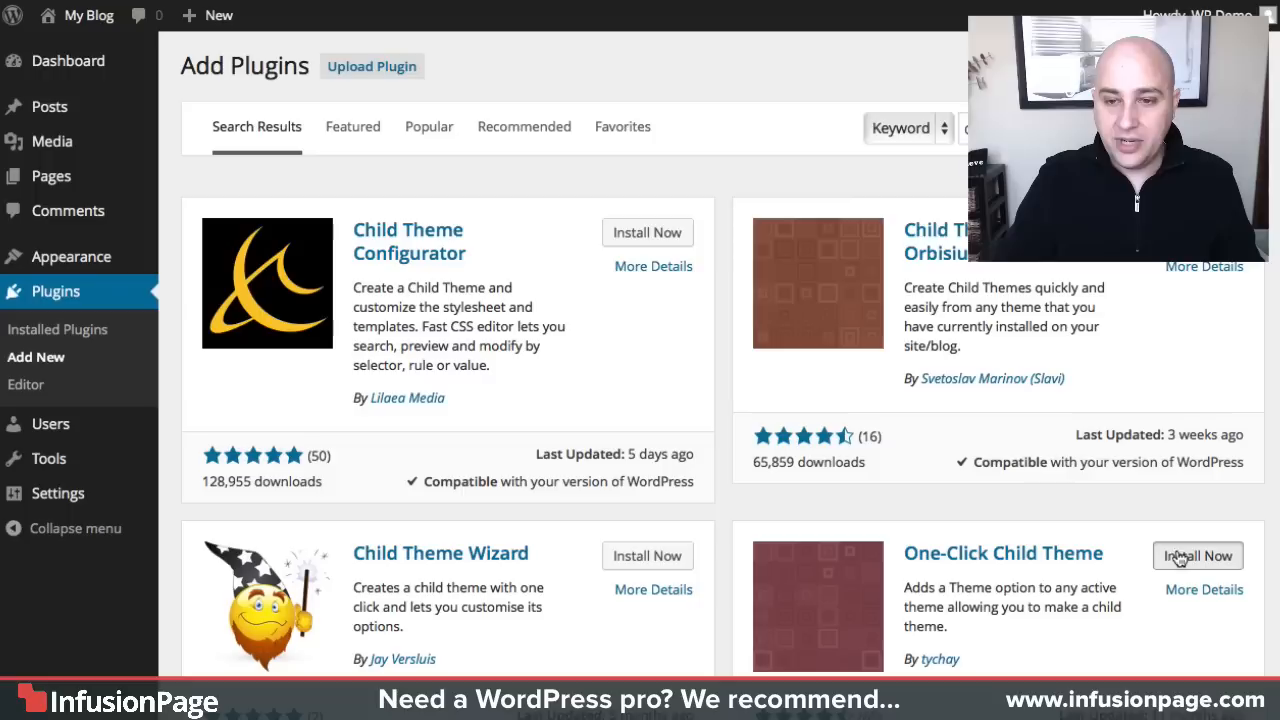
{"action": "left_click", "coordinate": [1196, 556]}
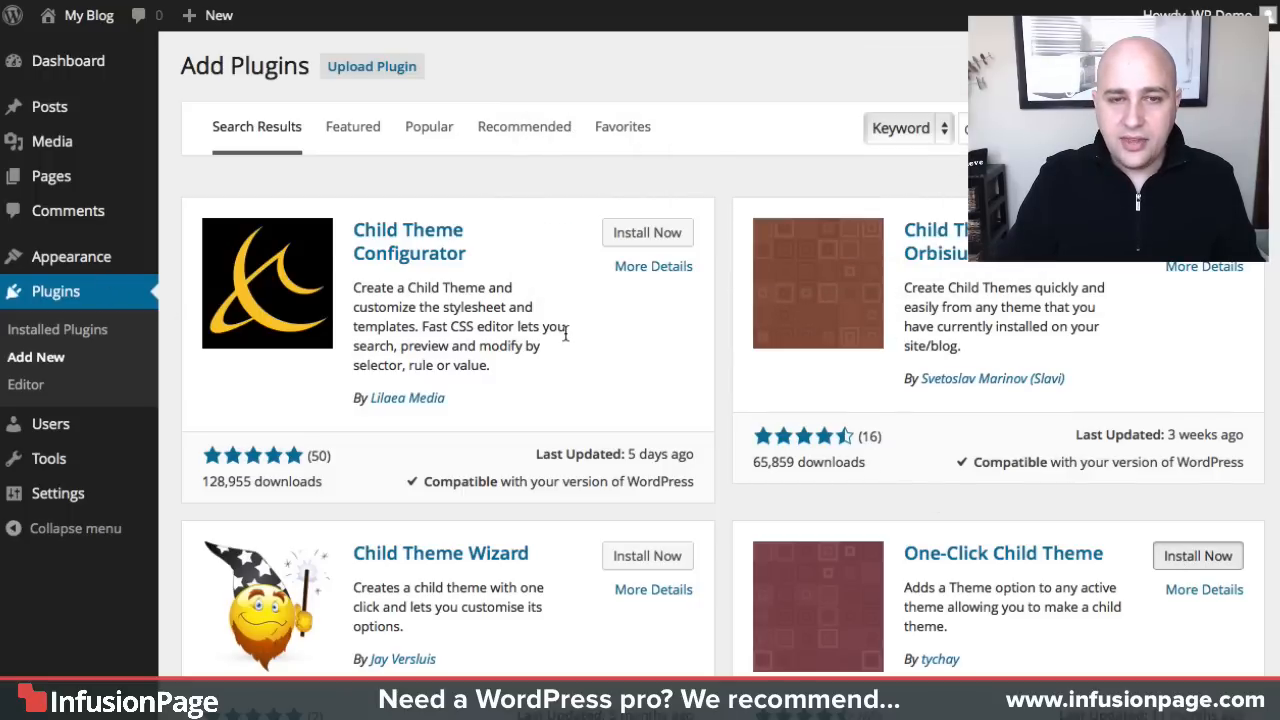
Finish installing One-Click Child Theme 1.2 and activate it
{"action": "left_click", "coordinate": [1196, 556]}
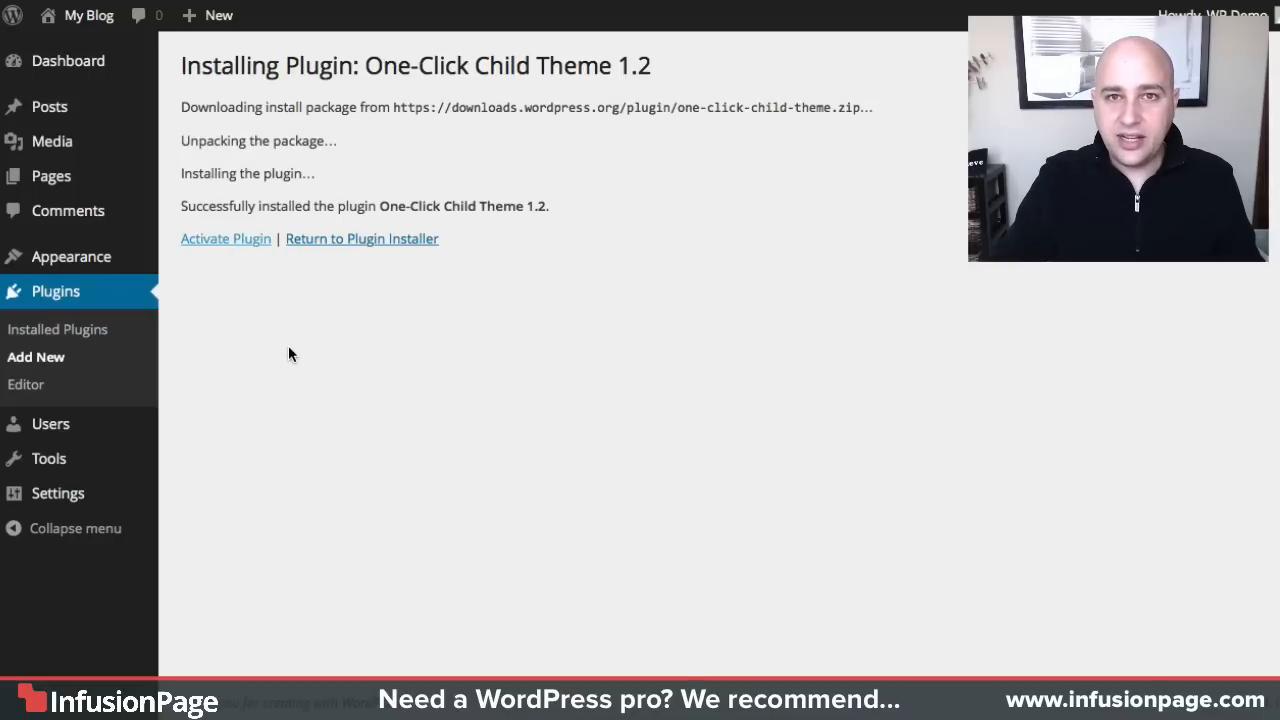
{"action": "left_click", "coordinate": [224, 238]}
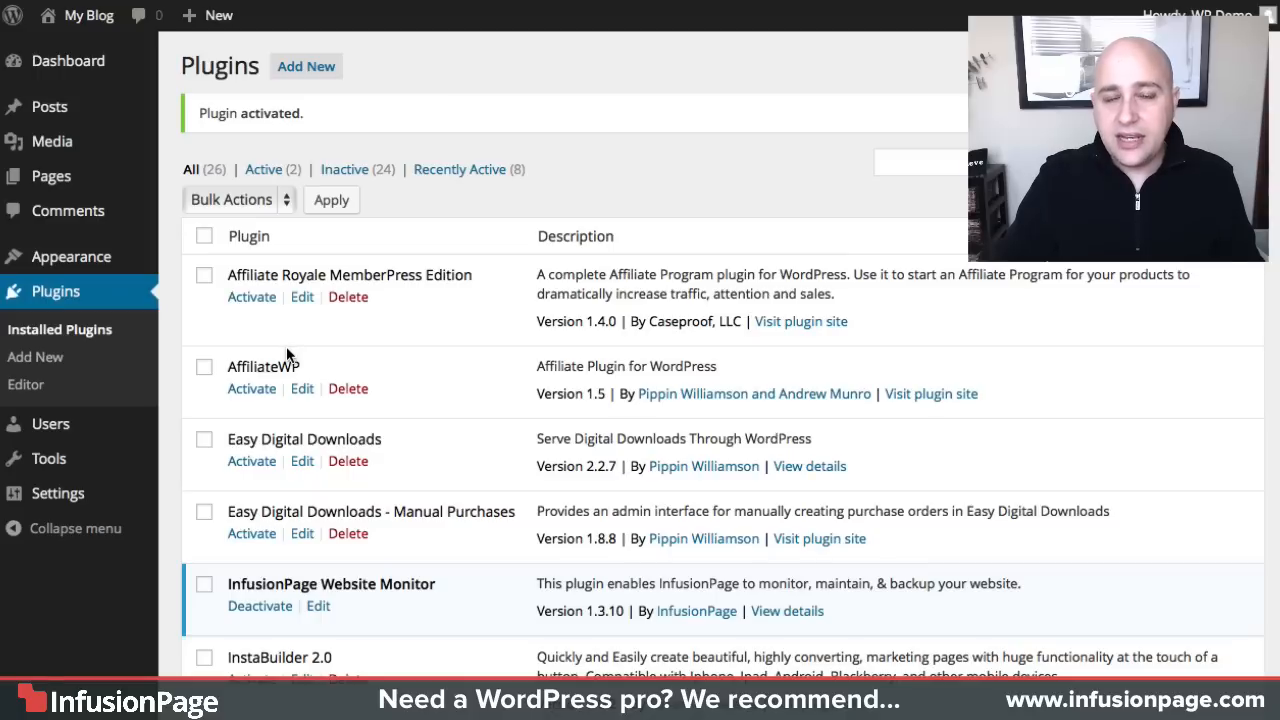
{"action": "mouse_move", "coordinate": [70, 256]}
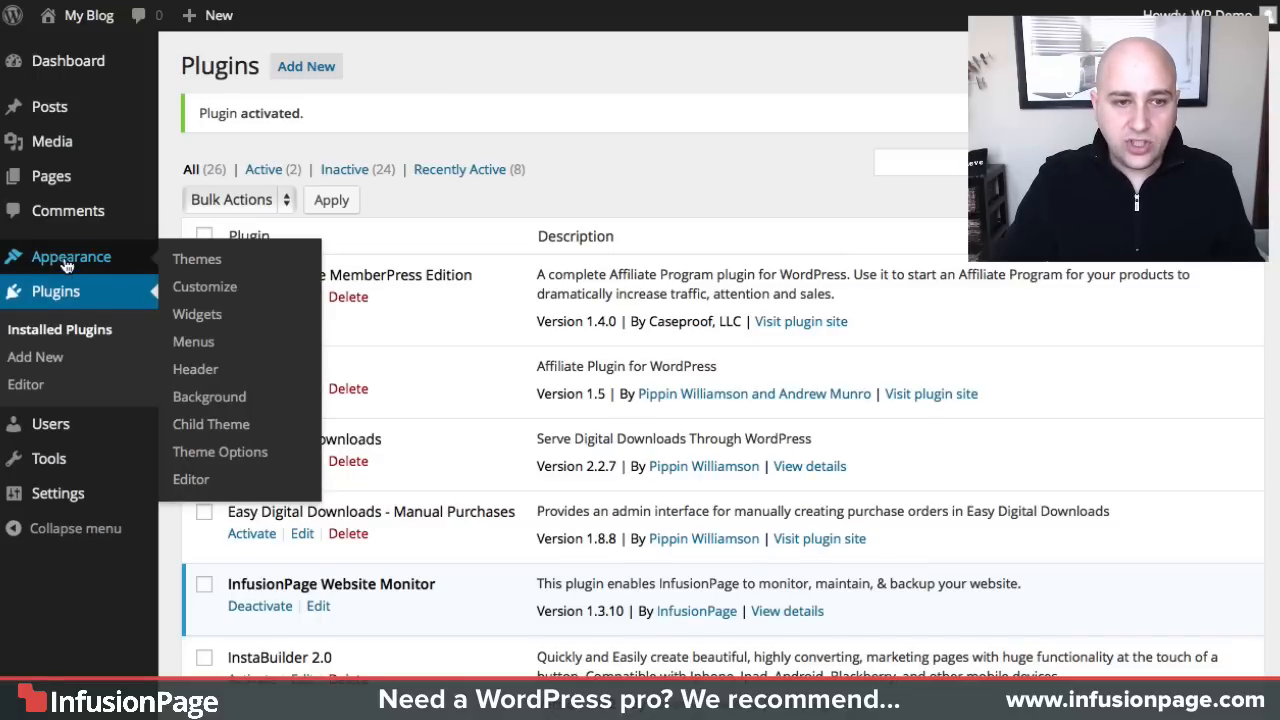
From Sparkling's theme details, reach the Create a Child Theme form
{"action": "left_click", "coordinate": [196, 260]}
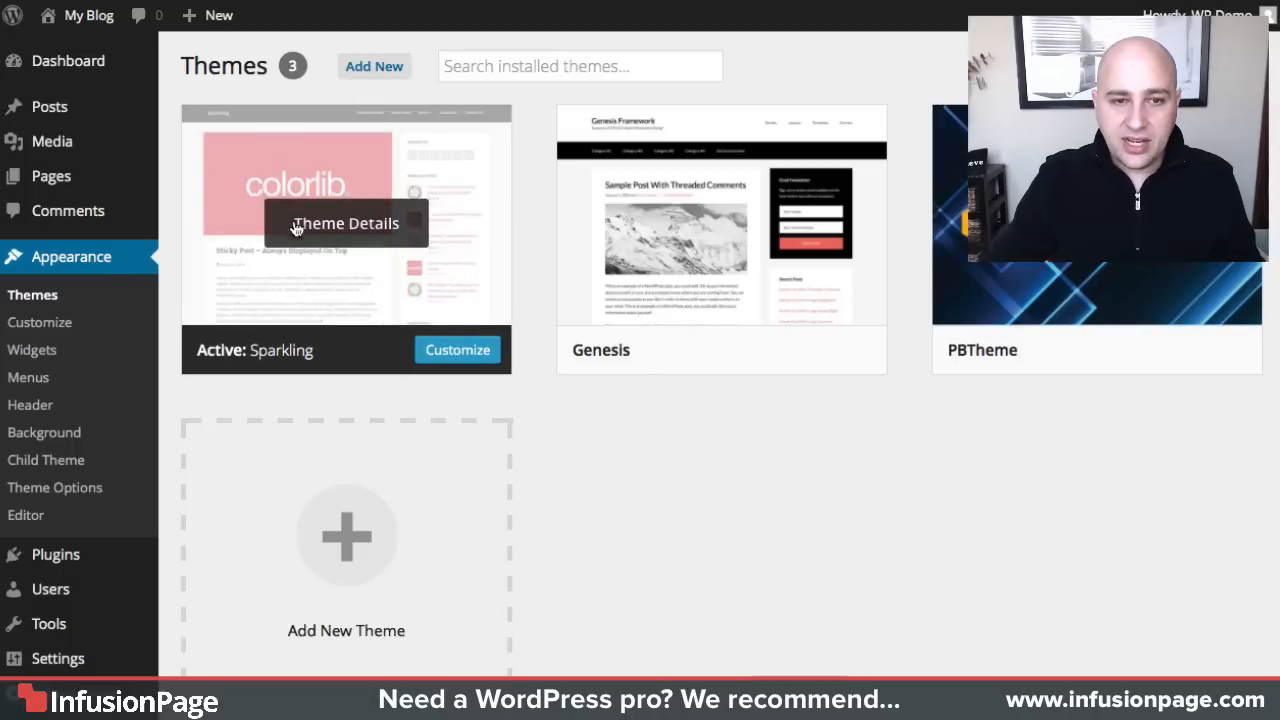
{"action": "mouse_move", "coordinate": [356, 232]}
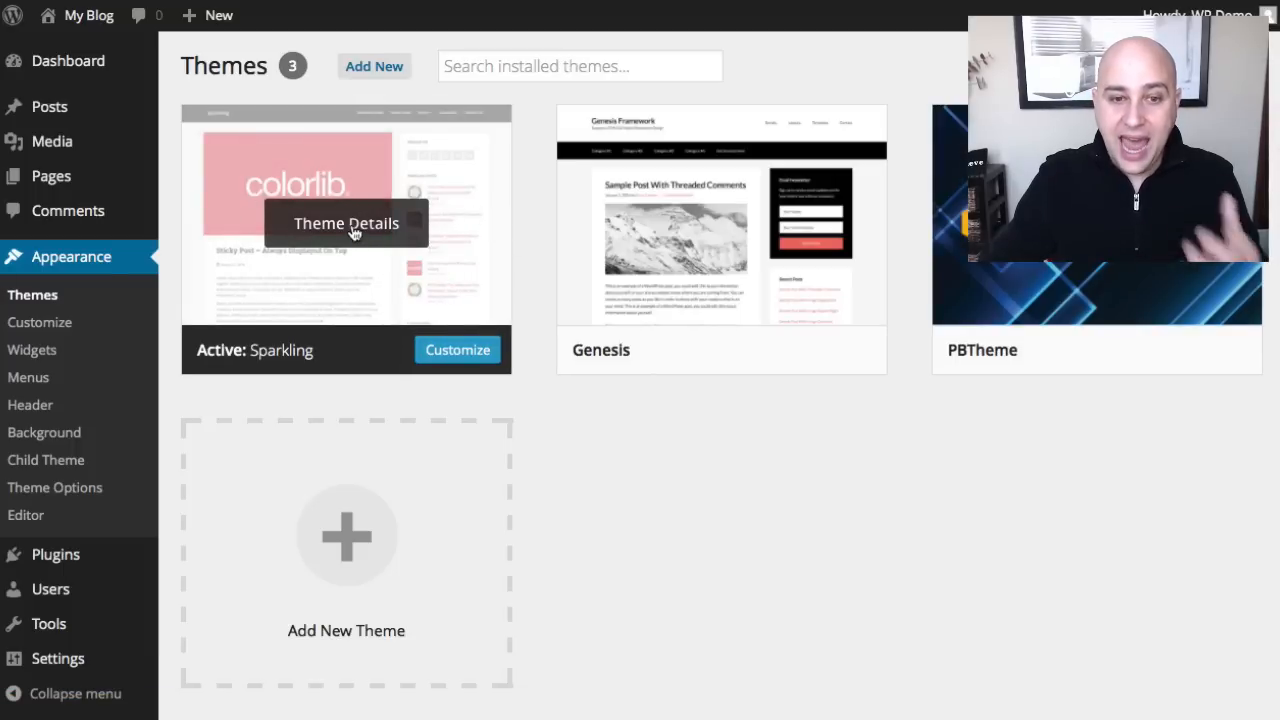
{"action": "left_click", "coordinate": [346, 224]}
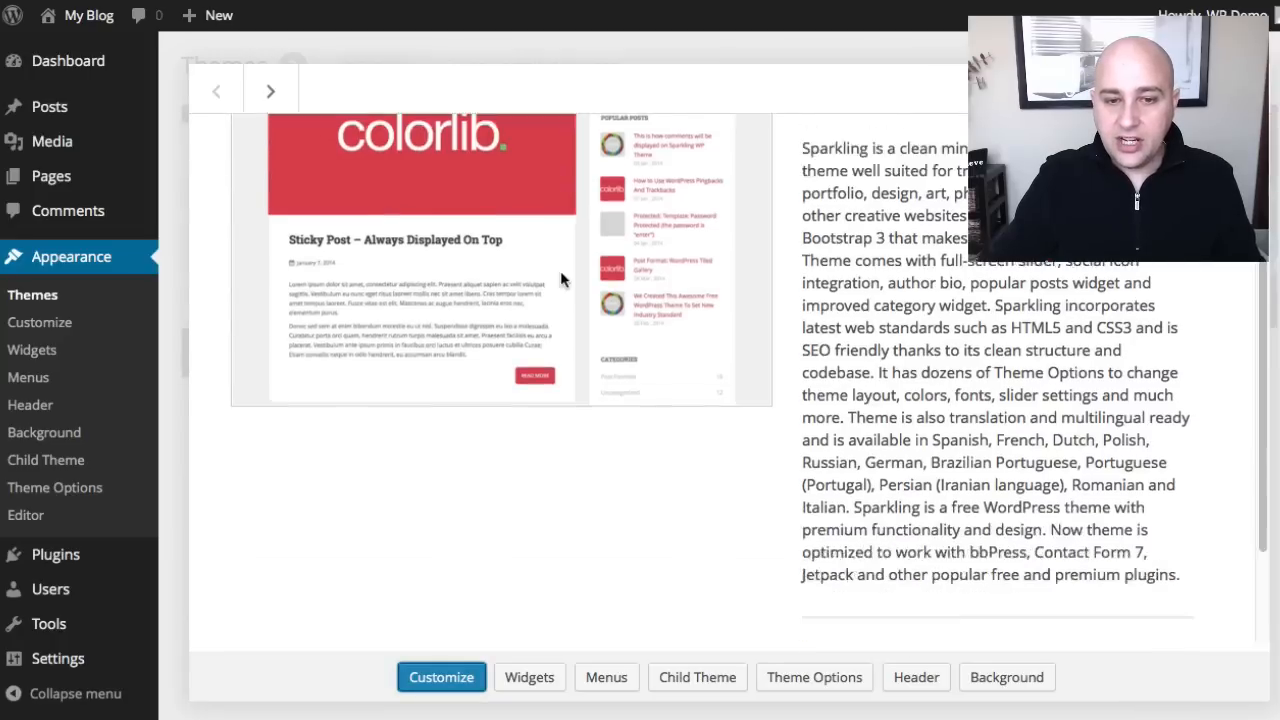
{"action": "scroll", "scroll_direction": "down", "scroll_amount": 3}
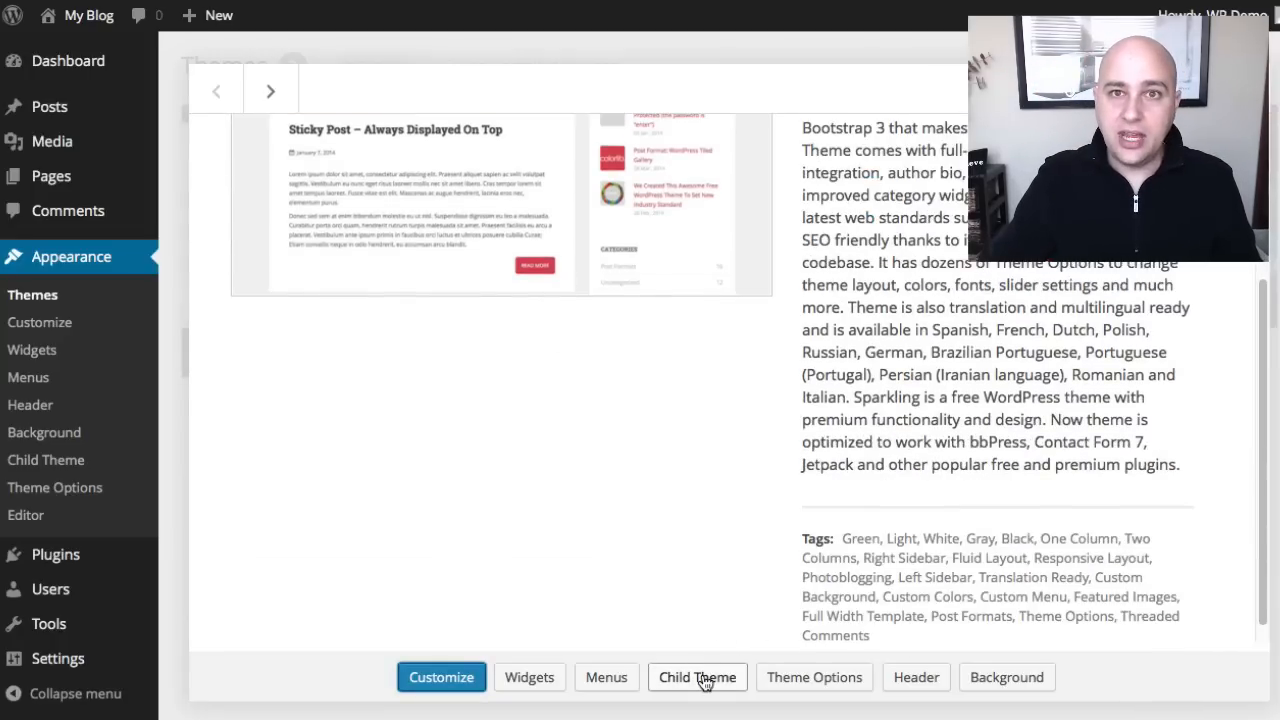
{"action": "left_click", "coordinate": [696, 676]}
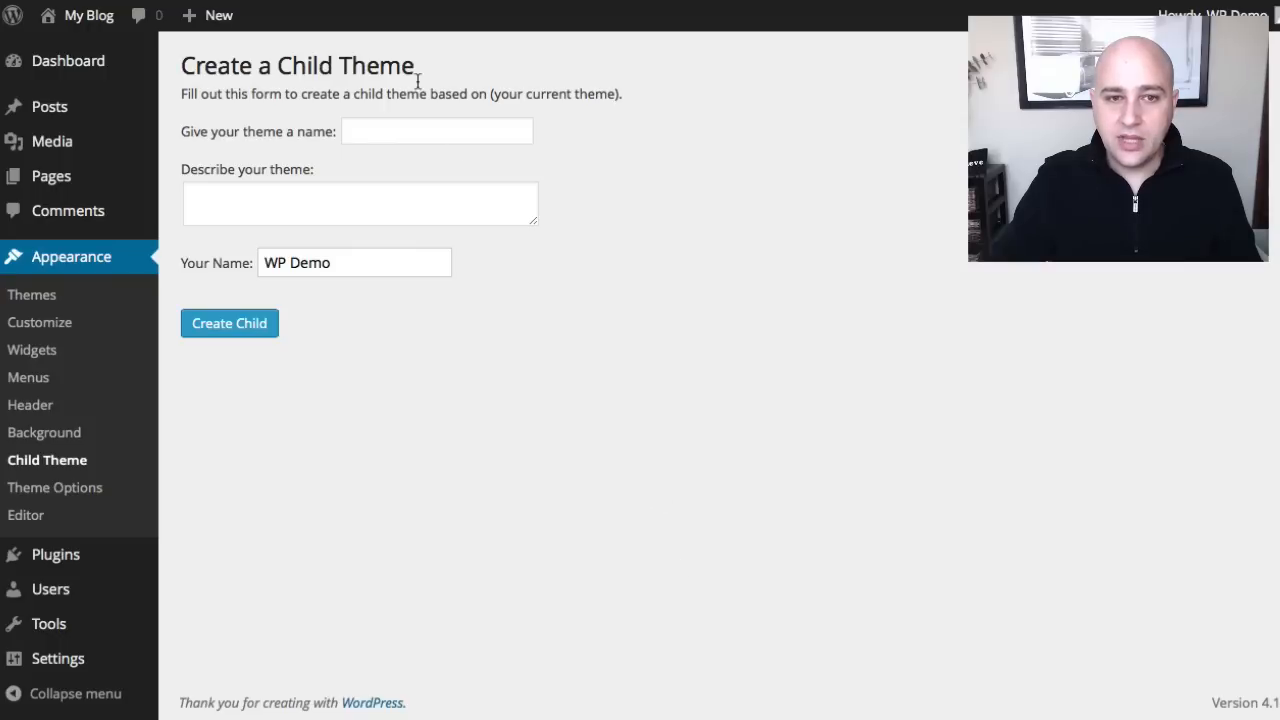
Name the child theme ChildTheme with description 'My child theme'
{"action": "left_click", "coordinate": [436, 132]}
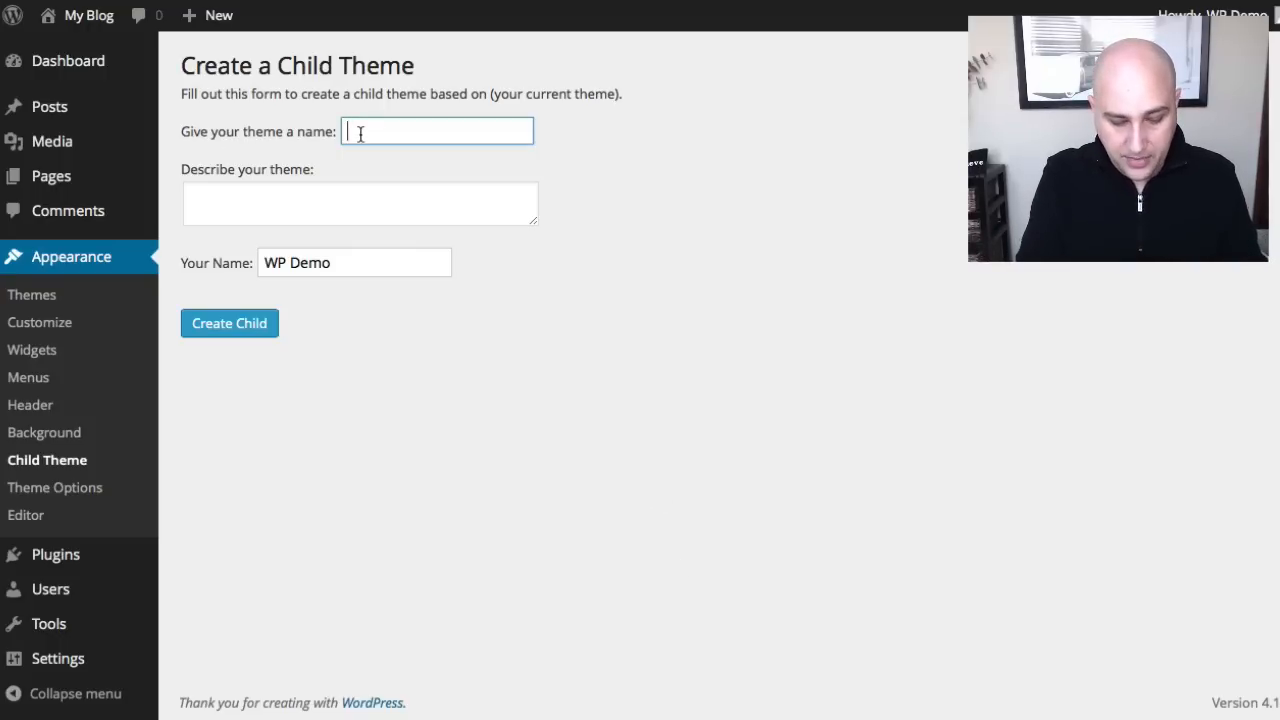
{"action": "type", "text": "ChildTheme"}
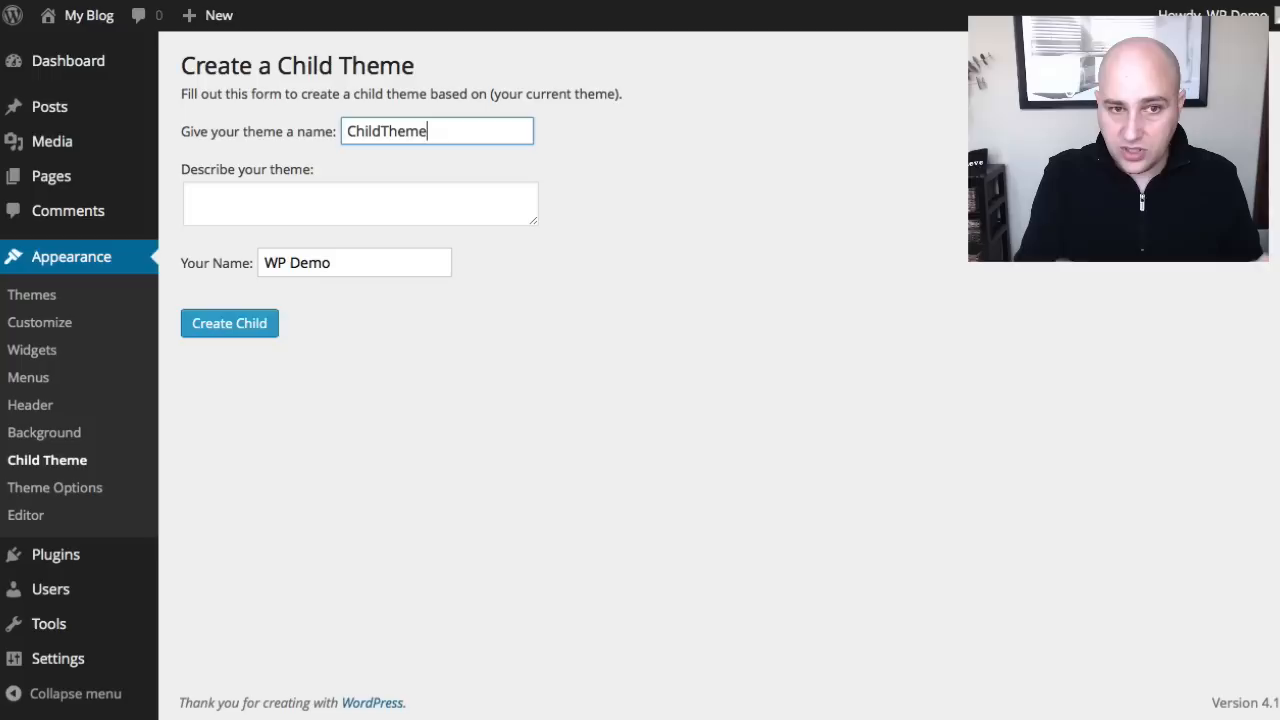
{"action": "left_click", "coordinate": [360, 204]}
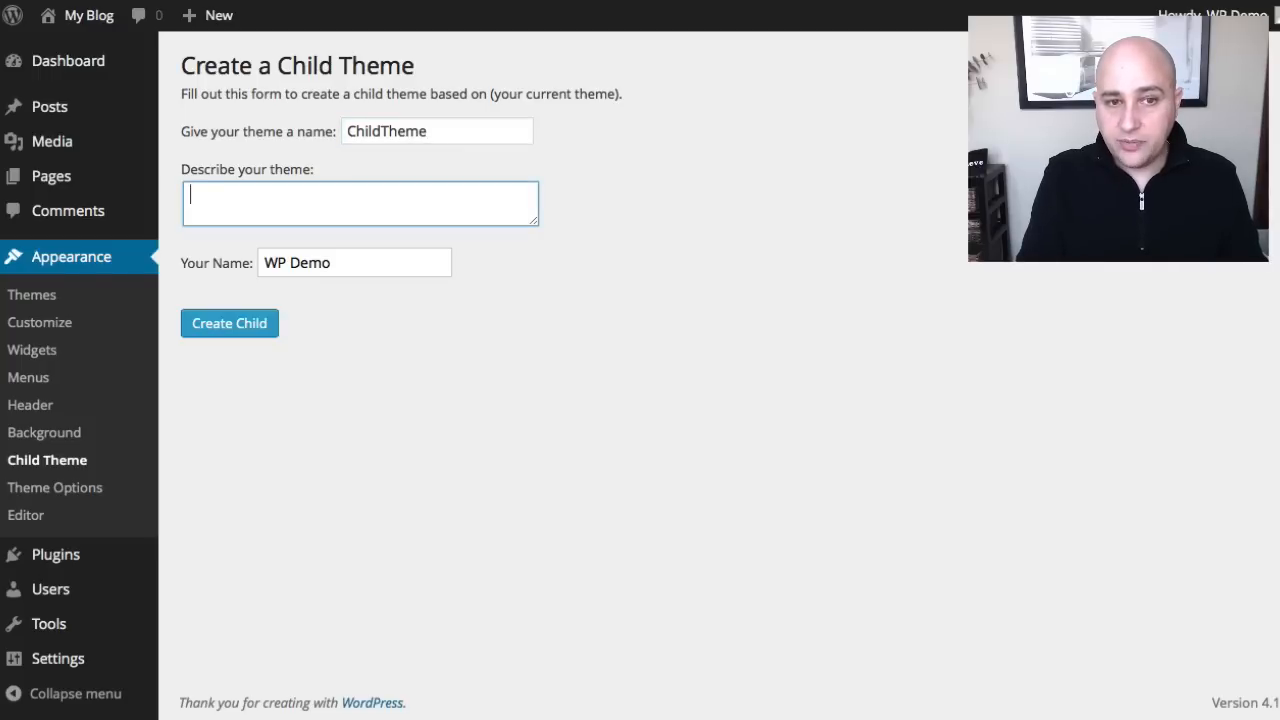
{"action": "type", "text": "My"}
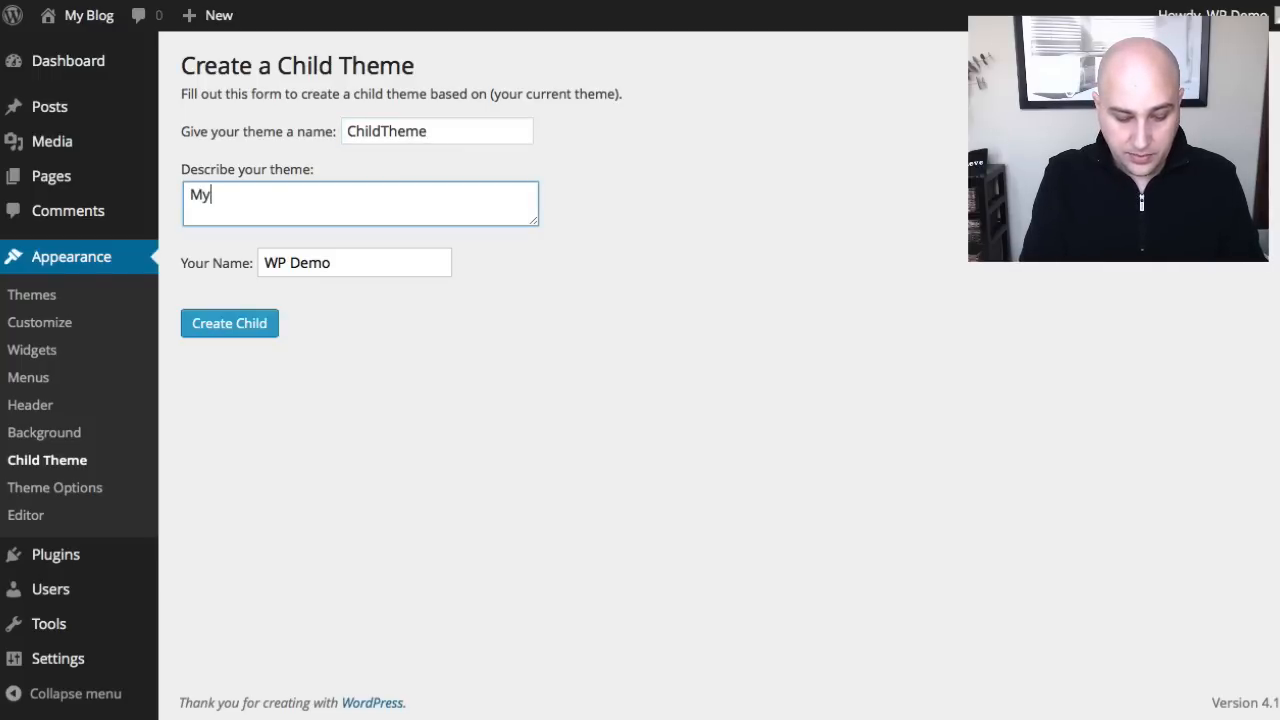
{"action": "type", "text": "child theme"}
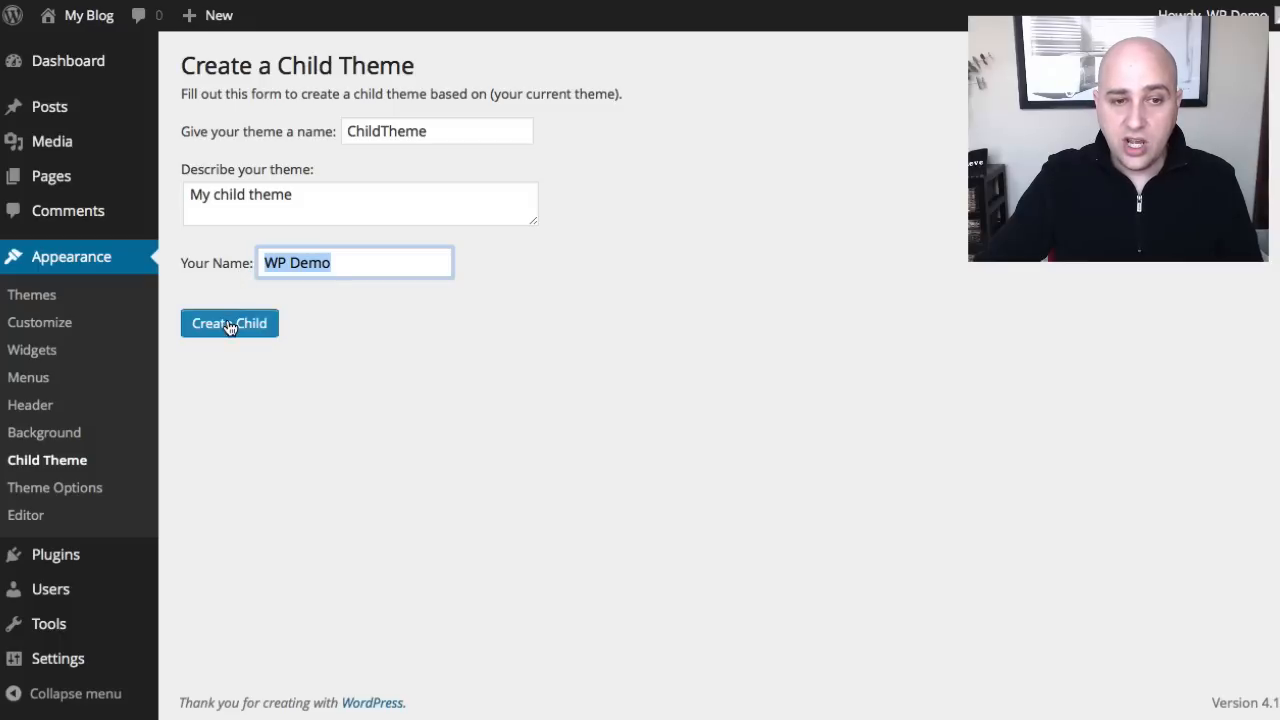
Generate the ChildTheme child theme from the Sparkling parent
{"action": "left_click", "coordinate": [228, 324]}
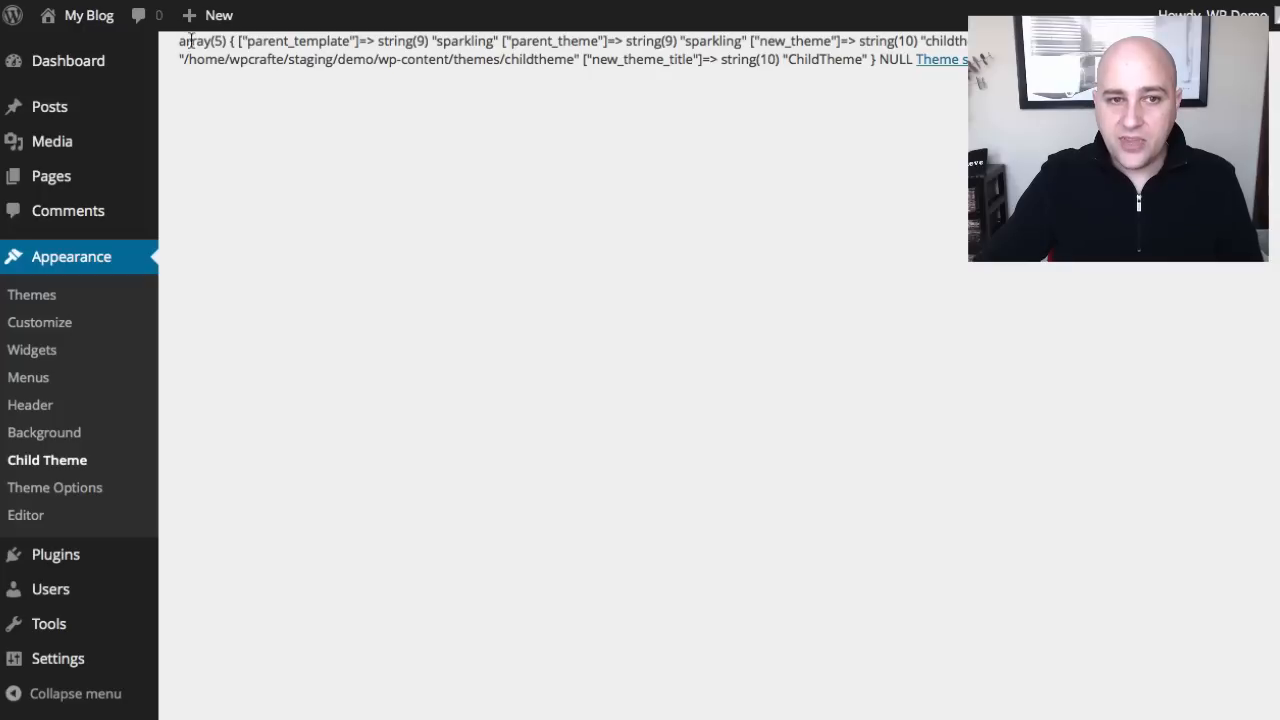
{"action": "mouse_move", "coordinate": [180, 56]}
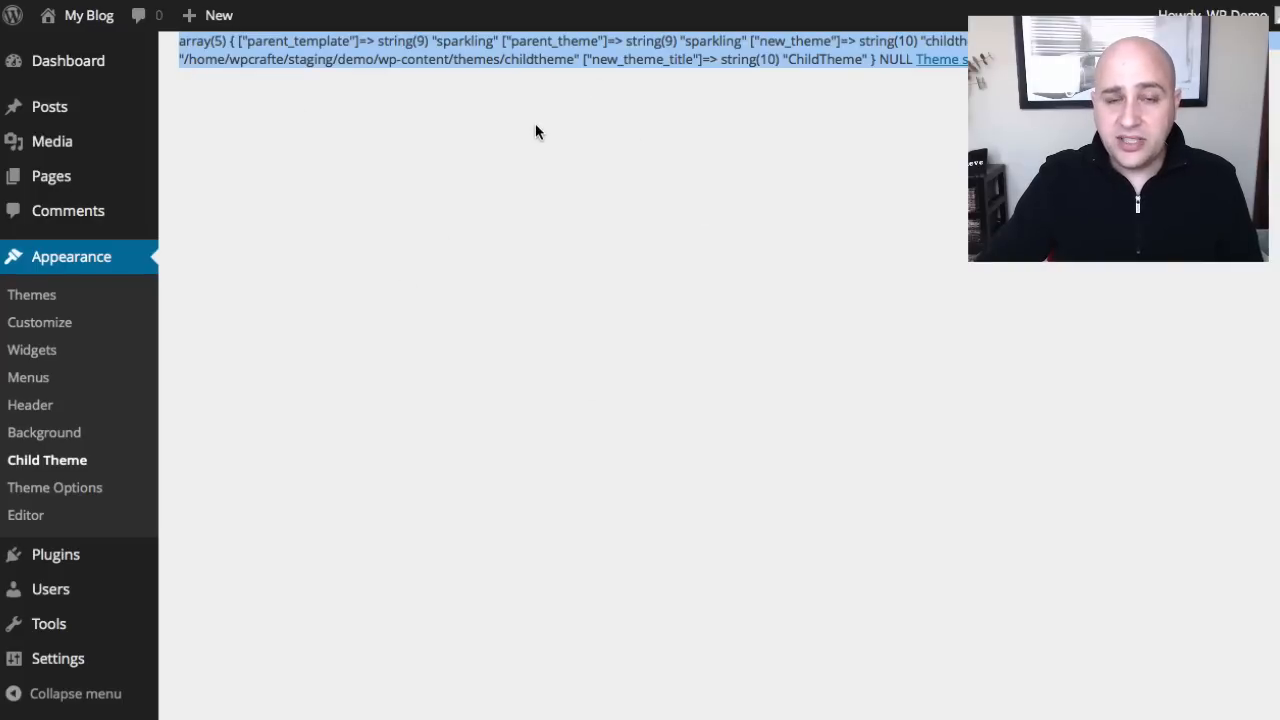
{"action": "mouse_move", "coordinate": [406, 180]}
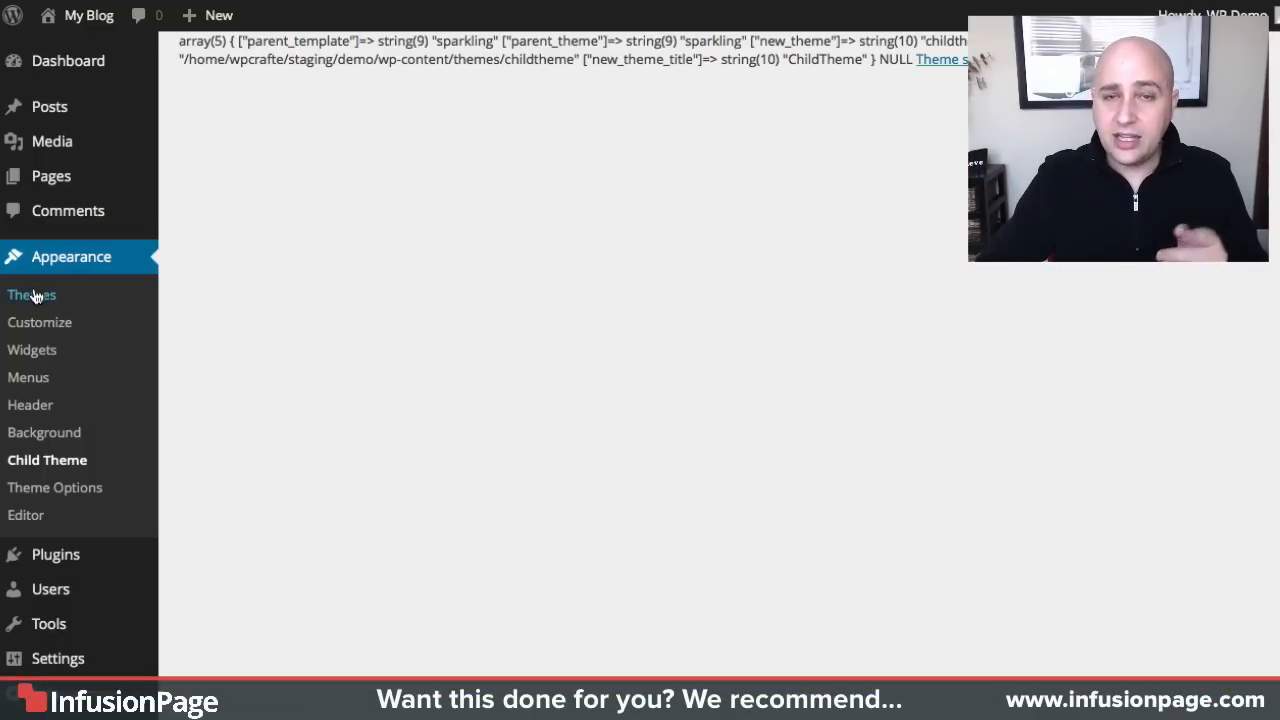
Return to Themes, where ChildTheme is active beside Genesis, PBTheme and Sparkling
{"action": "left_click", "coordinate": [32, 294]}
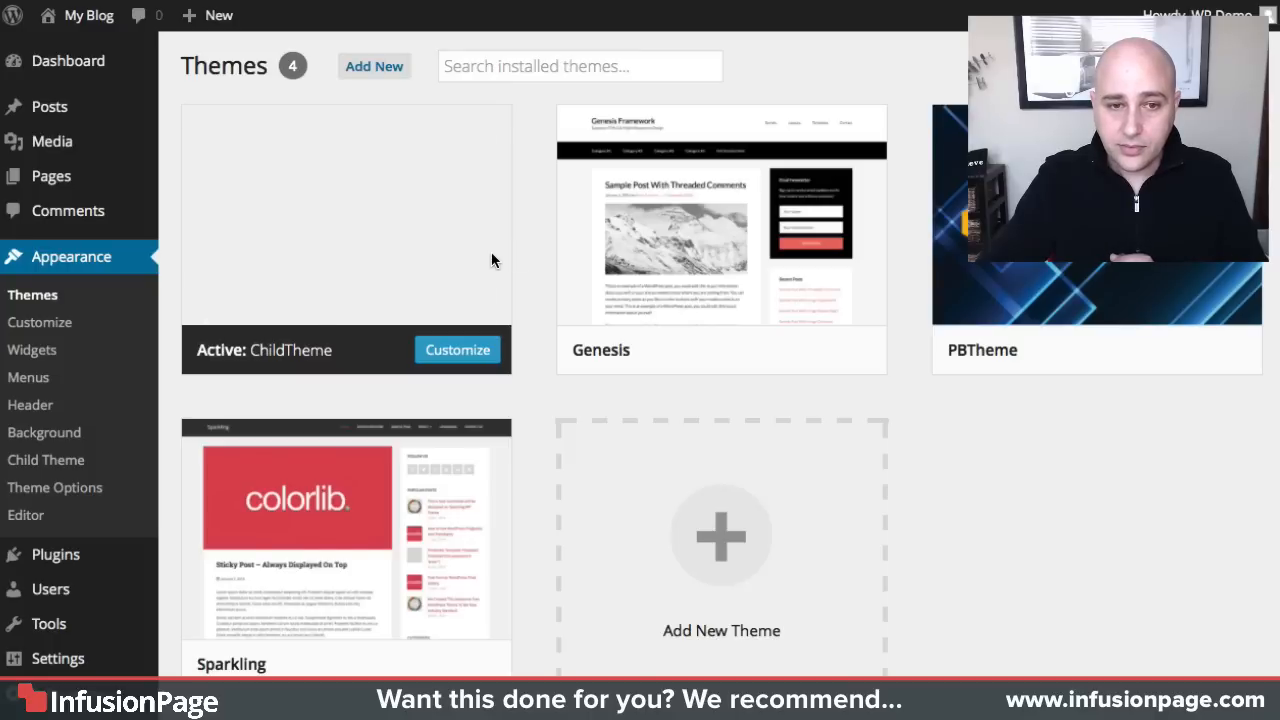
{"action": "mouse_move", "coordinate": [310, 358]}
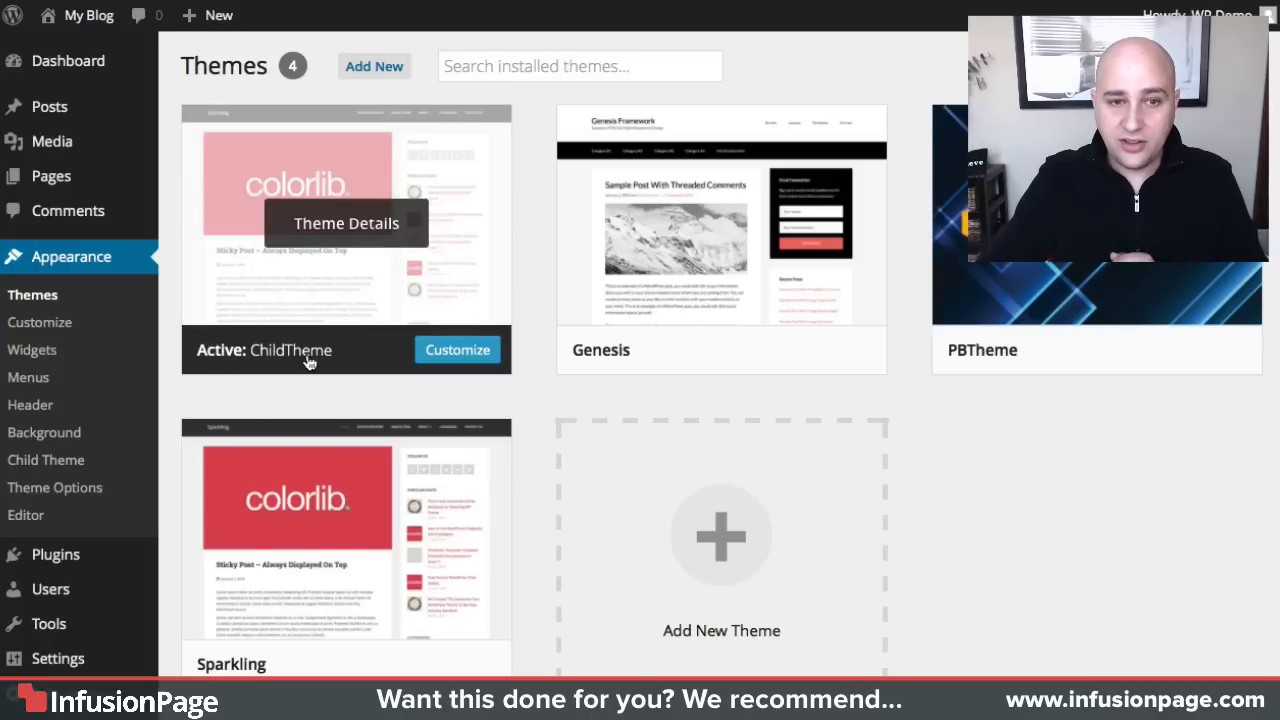
{"action": "mouse_move", "coordinate": [332, 278]}
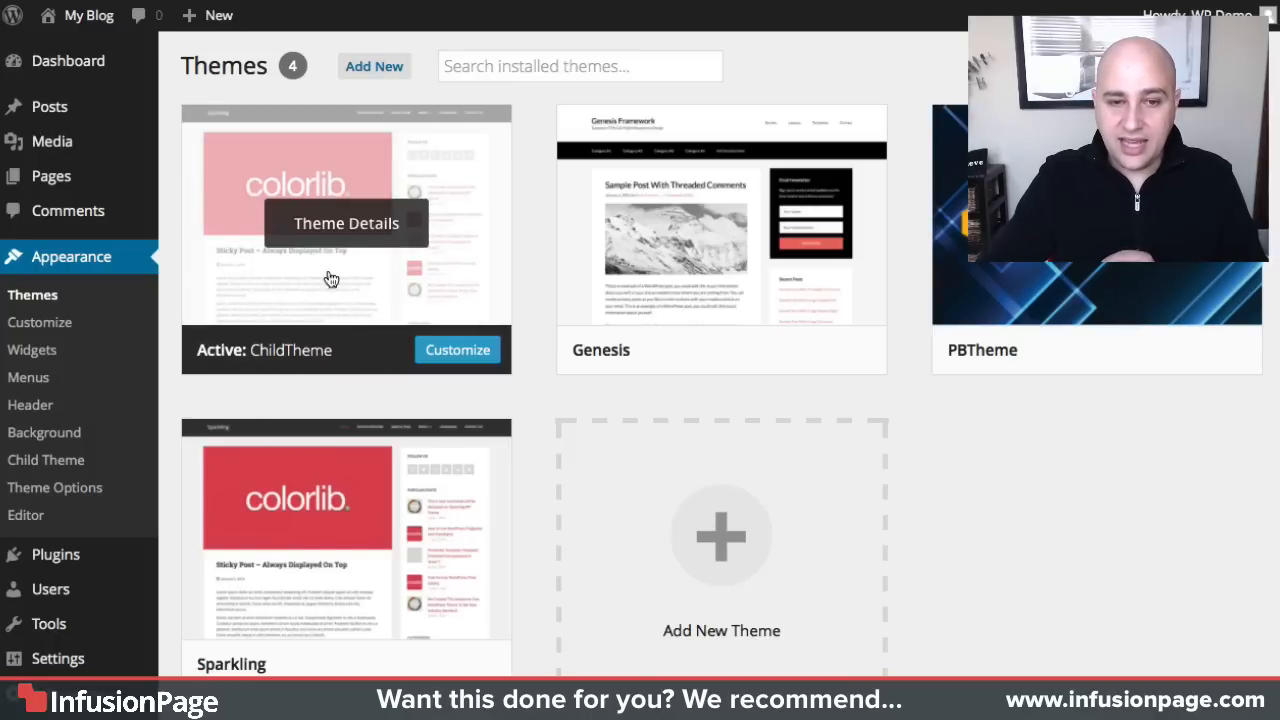
{"action": "mouse_move", "coordinate": [400, 180]}
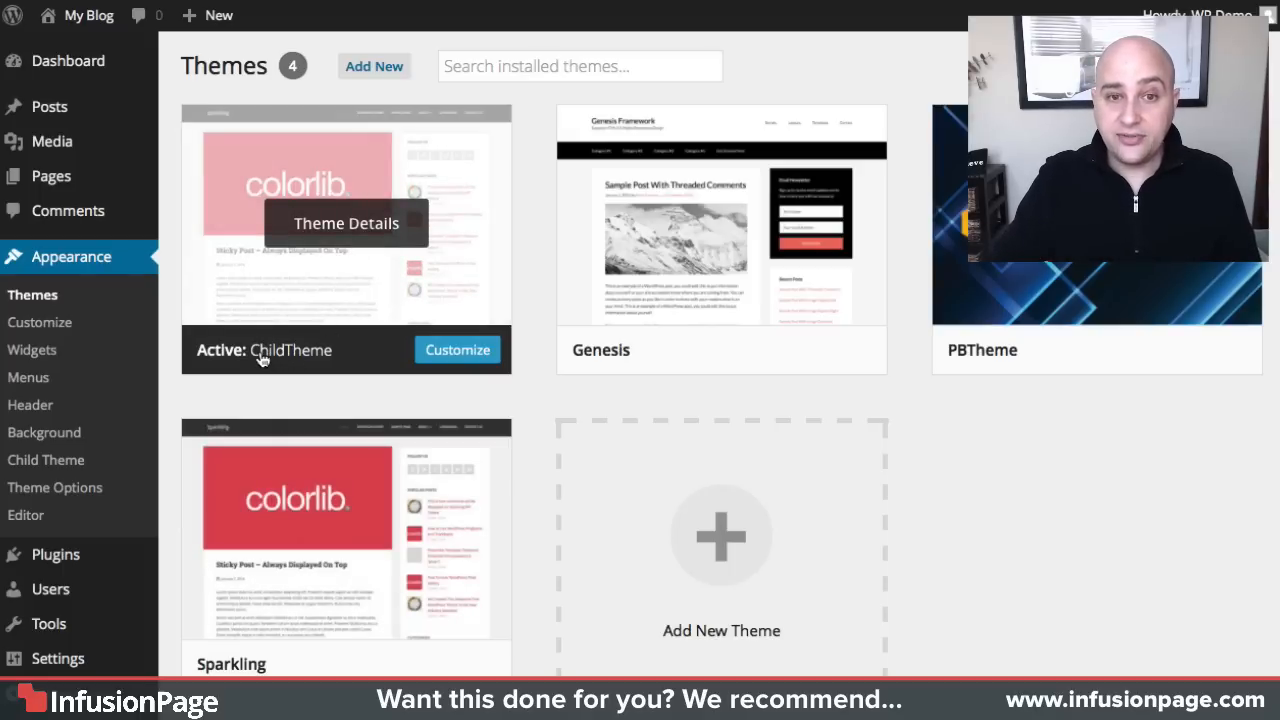
{"action": "mouse_move", "coordinate": [476, 328]}
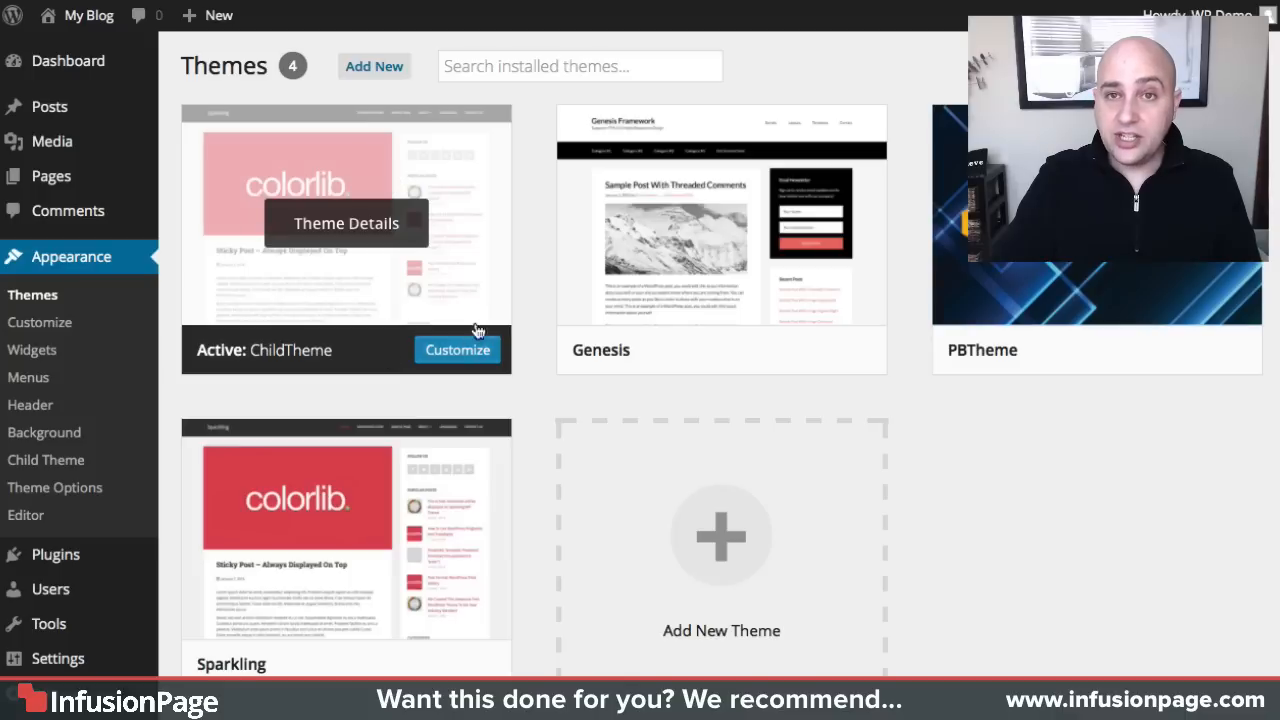
{"action": "mouse_move", "coordinate": [382, 172]}
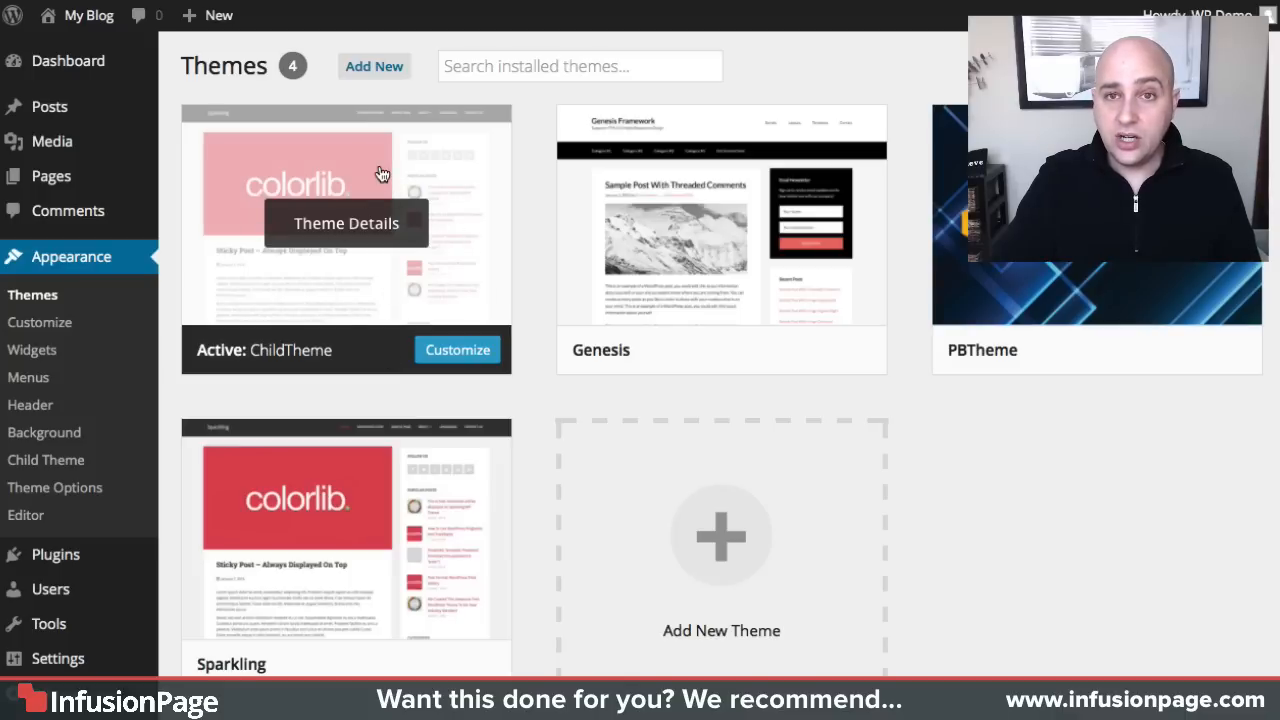